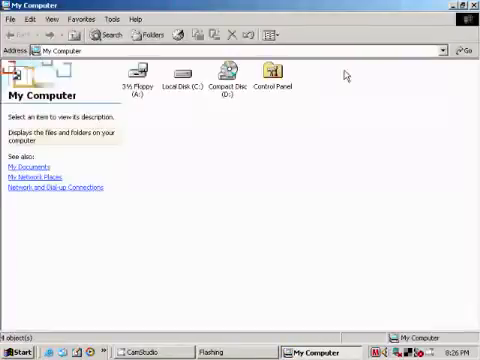
Open Control Panel from the My Computer window in Explorer.
click(272, 76)
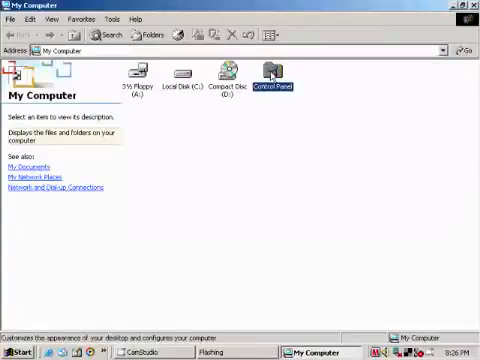
double_click(272, 76)
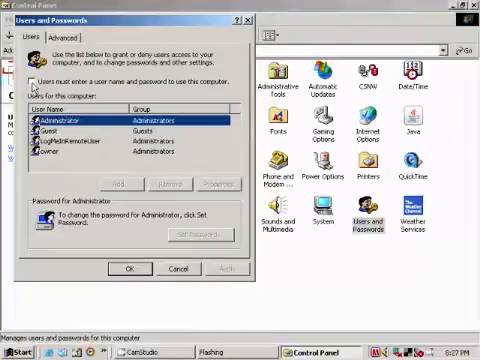
Turn on 'Users must enter a user name and password' for this computer.
click(32, 72)
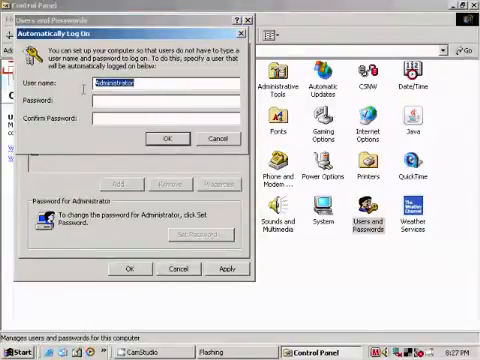
text(owner)
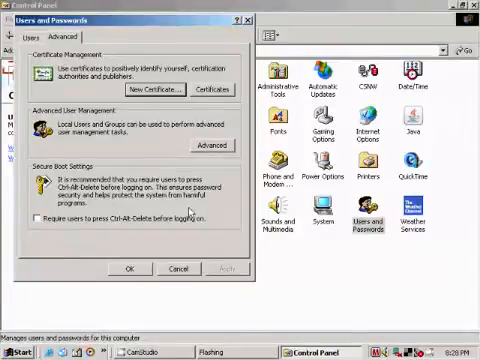
Enable 'Require users to press Ctrl-Alt-Delete before logging on' in Advanced settings.
click(32, 218)
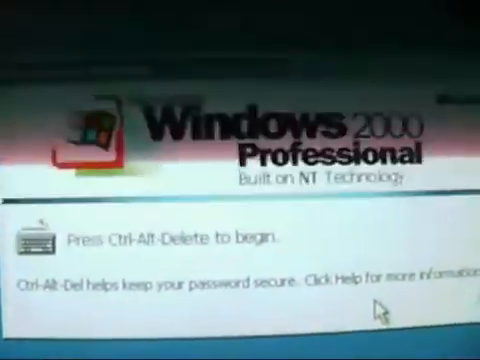
Send Ctrl-Alt-Delete at the welcome screen to begin logging on.
key(ctrl+alt+delete)
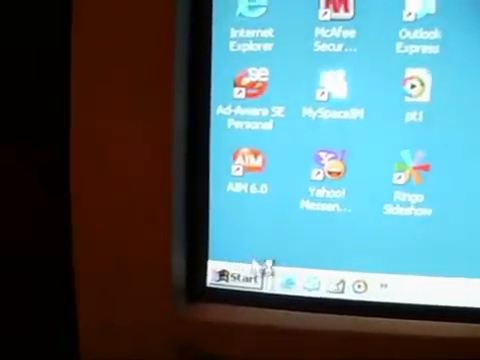
Reopen Users and Passwords from the Start menu's Control Panel.
click(230, 276)
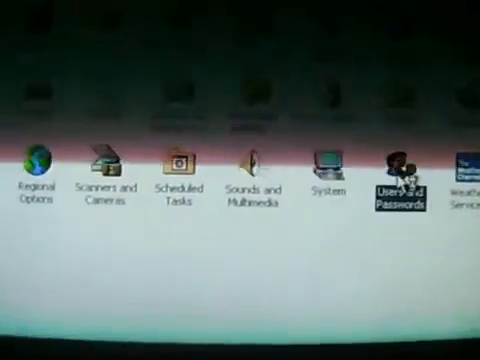
double_click(396, 164)
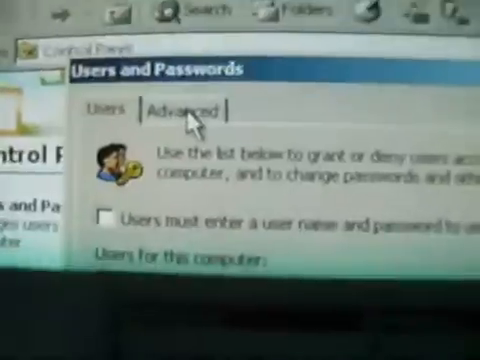